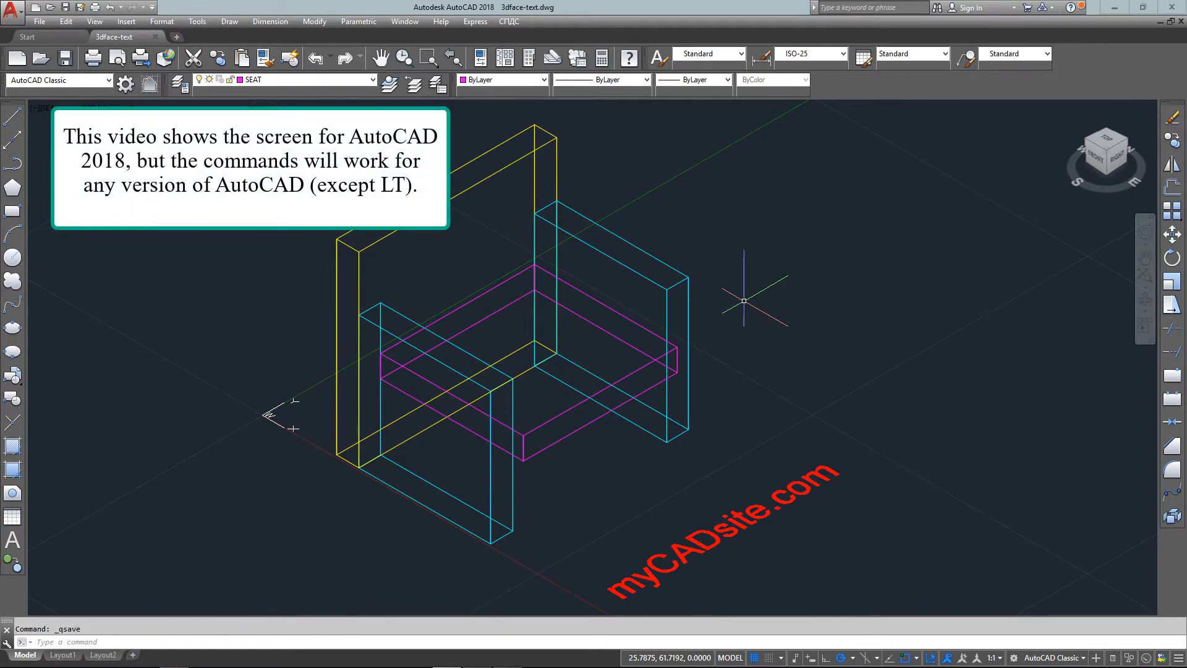
pyautogui.moveTo(715, 331)
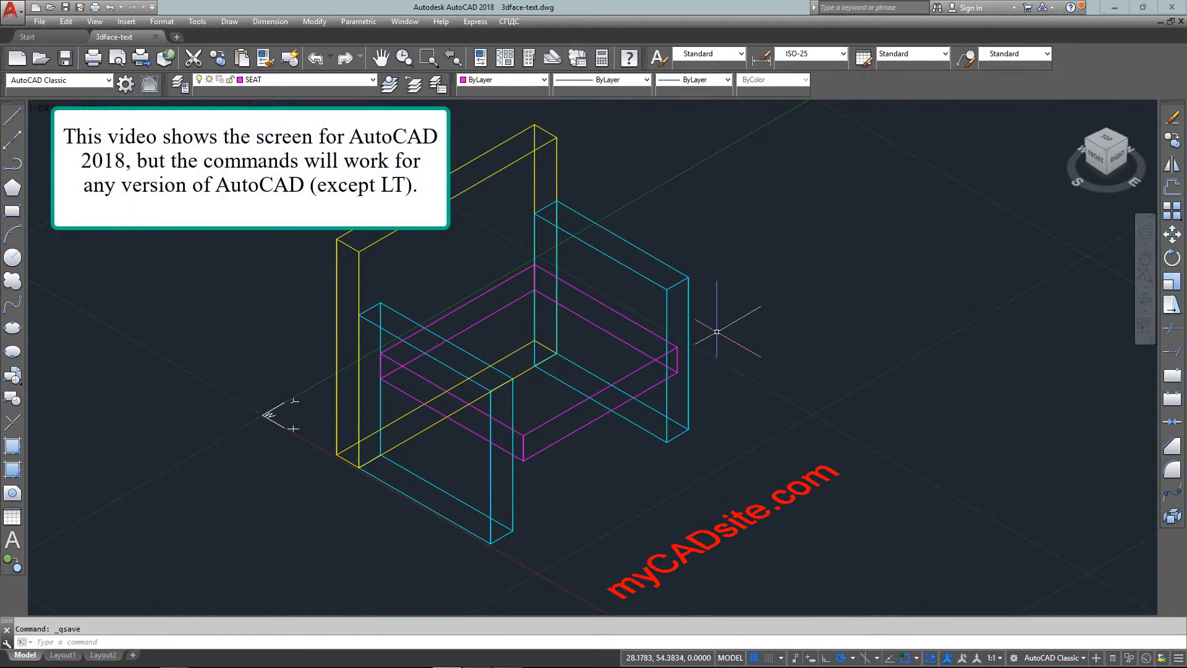
pyautogui.moveTo(664, 327)
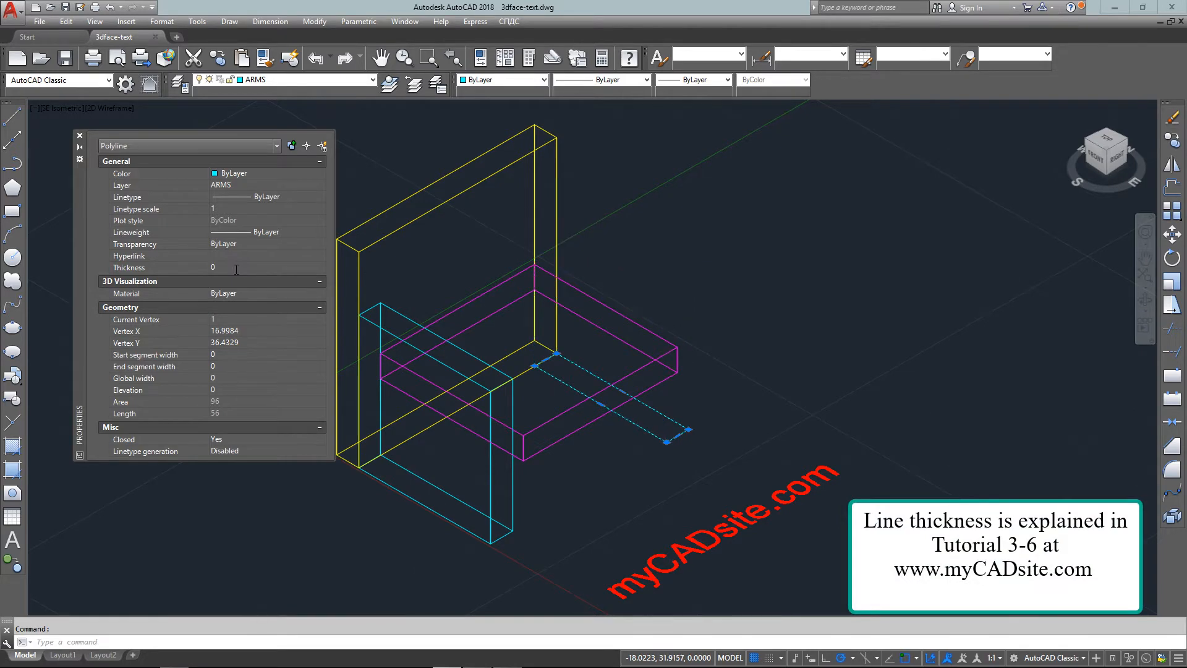
pyautogui.moveTo(534, 398)
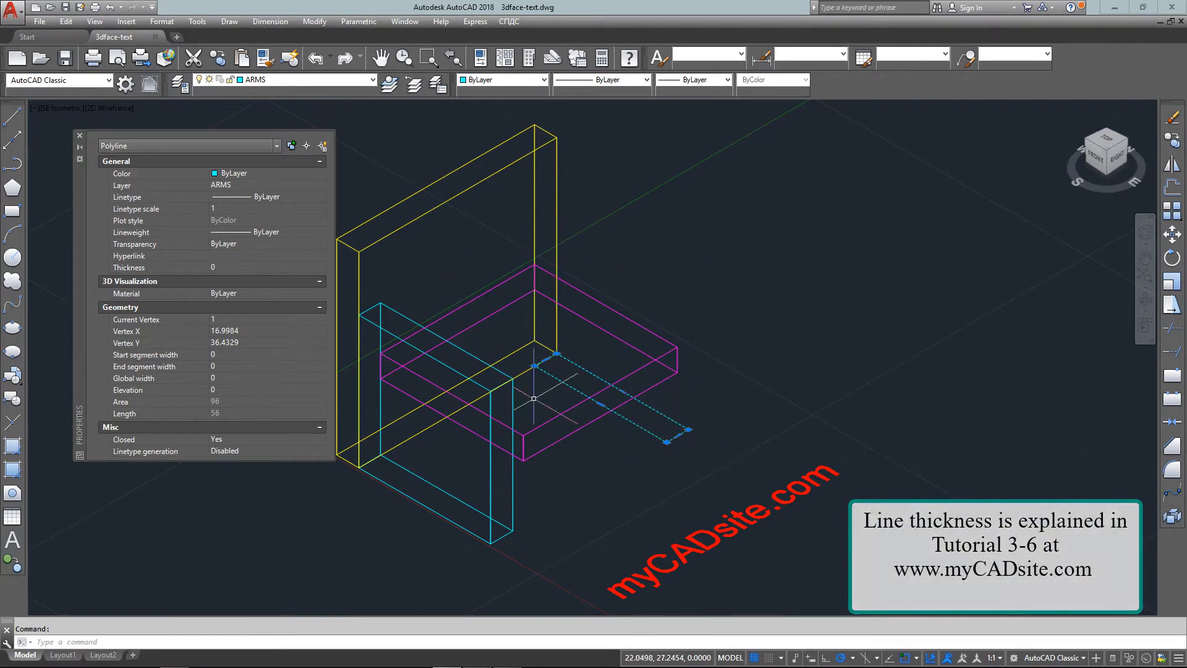
# - Give the second armrest outline a thickness of 24 so it rises as a box
pyautogui.write('12')
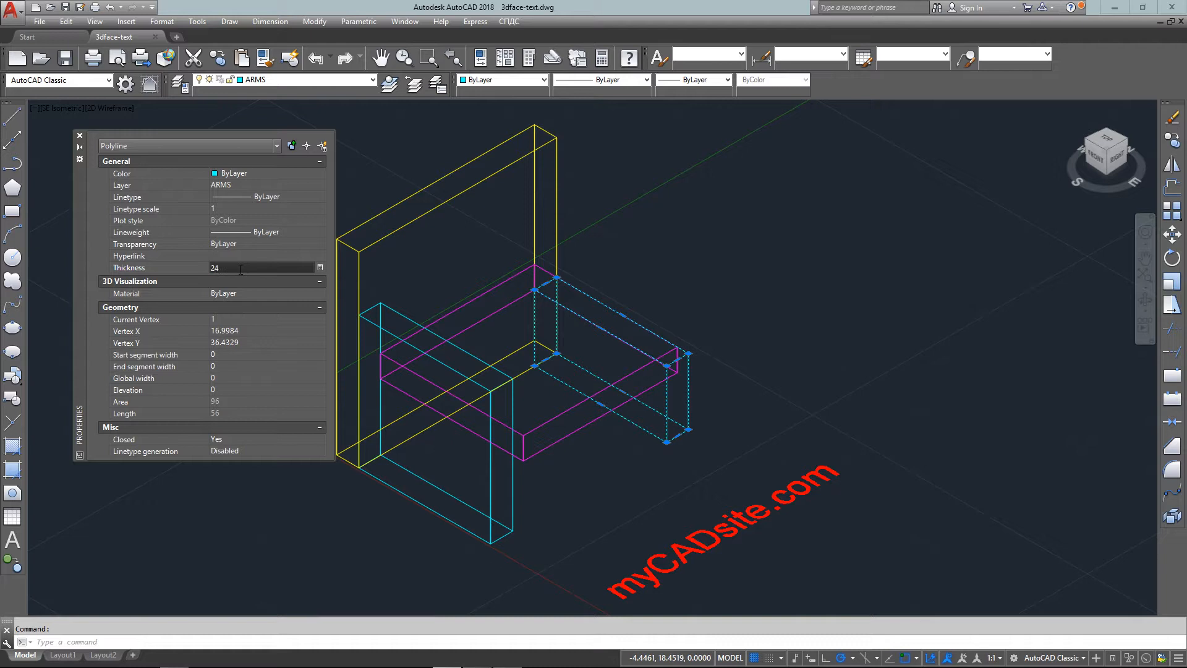
pyautogui.press('Enter')
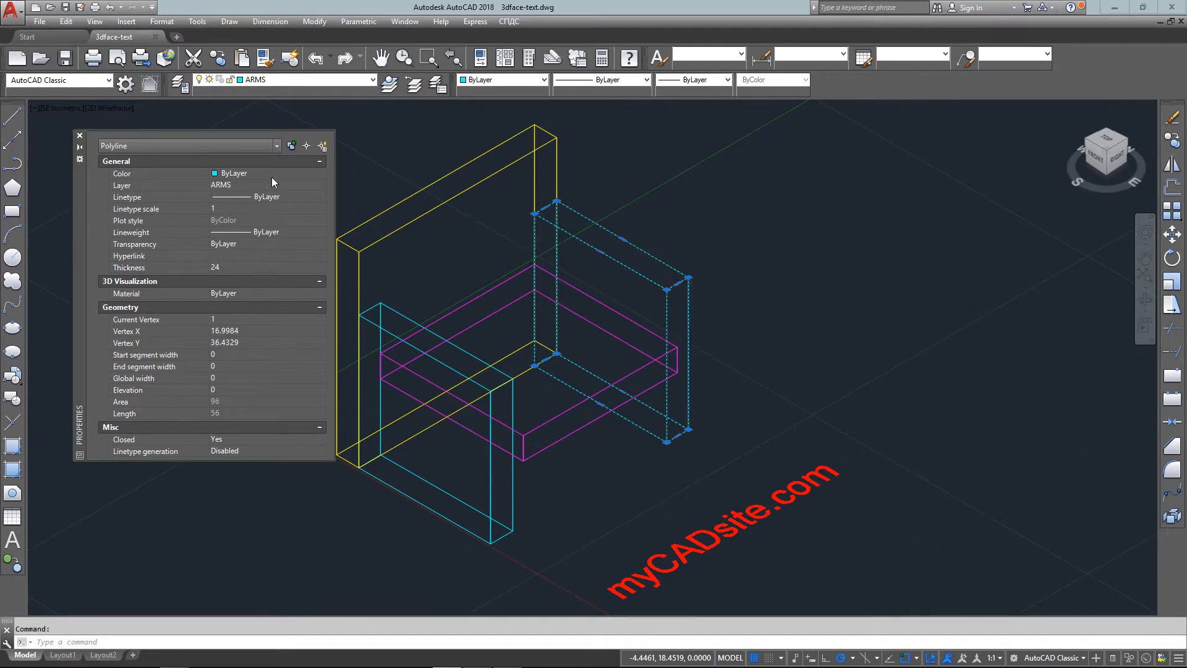
pyautogui.click(78, 136)
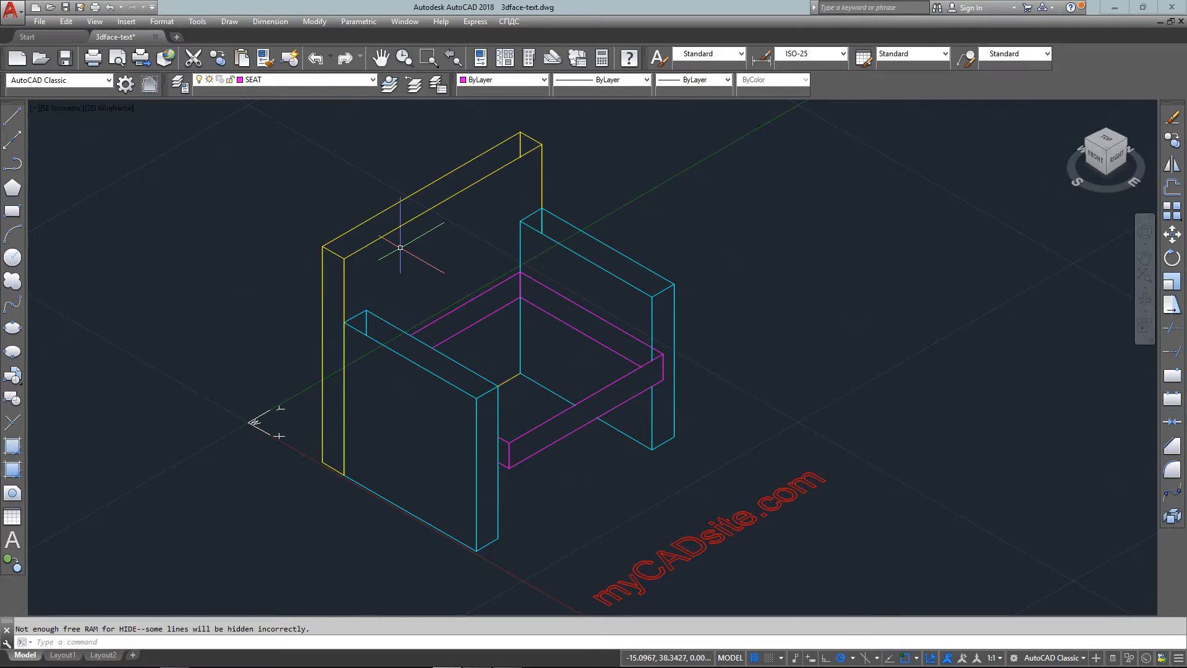
pyautogui.moveTo(606, 253)
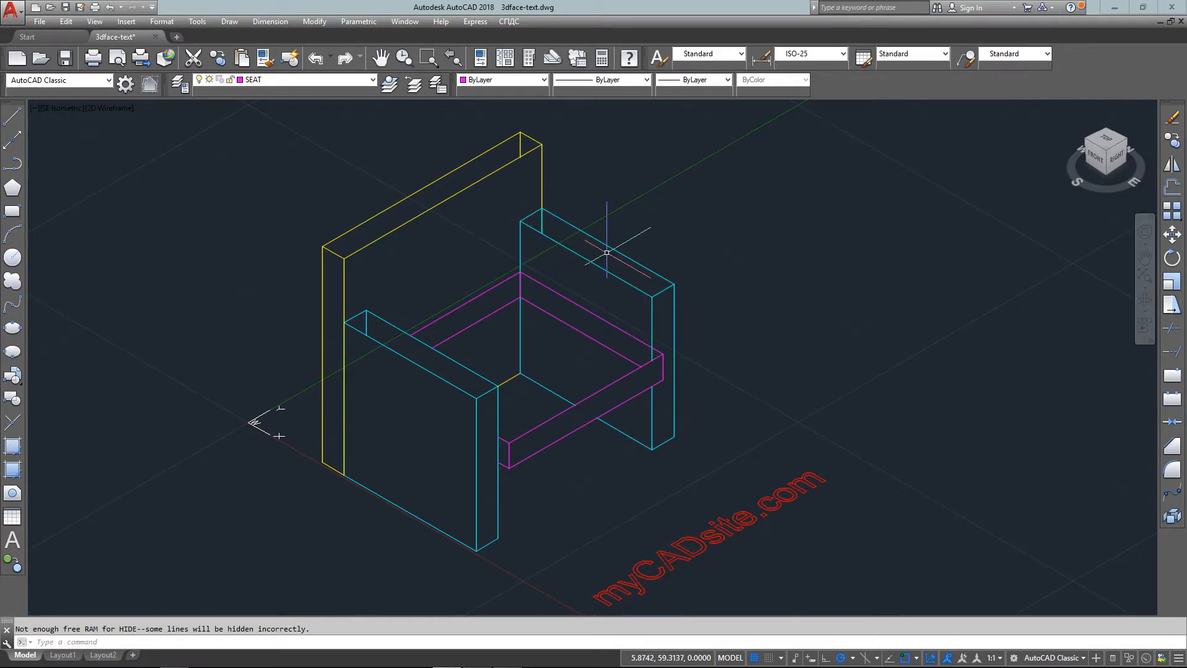
# - Enter 3D to begin the 3DFACE command for capping the open boxes
pyautogui.write('3d')
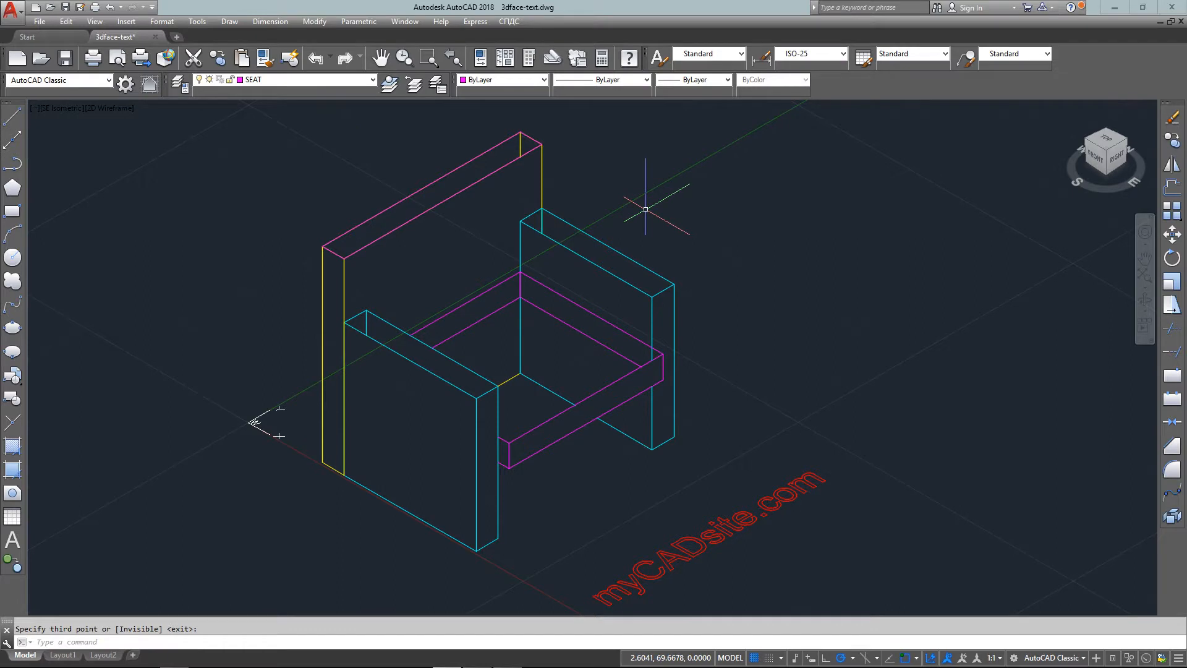
pyautogui.moveTo(472, 206)
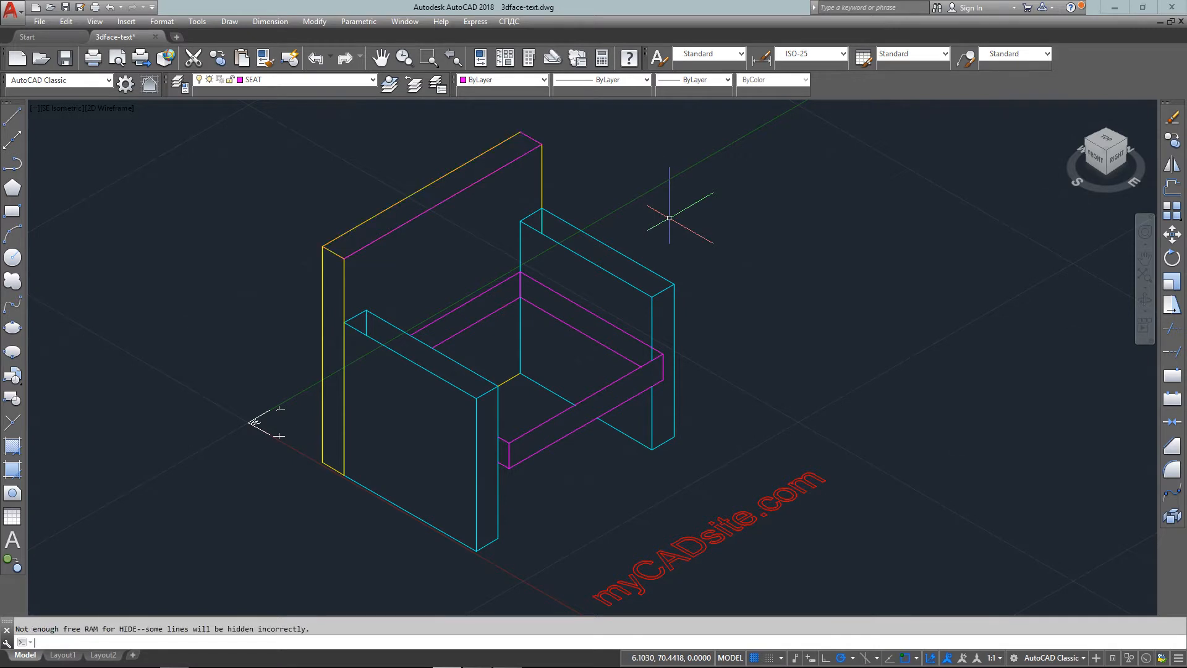
pyautogui.moveTo(638, 218)
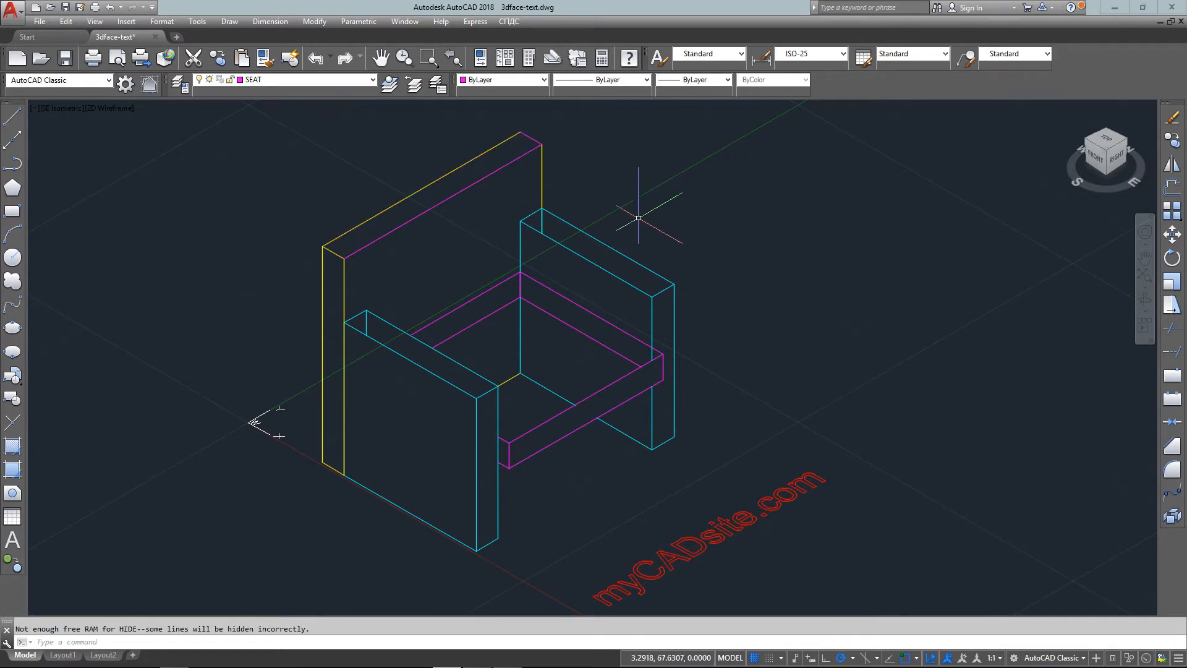
pyautogui.moveTo(573, 164)
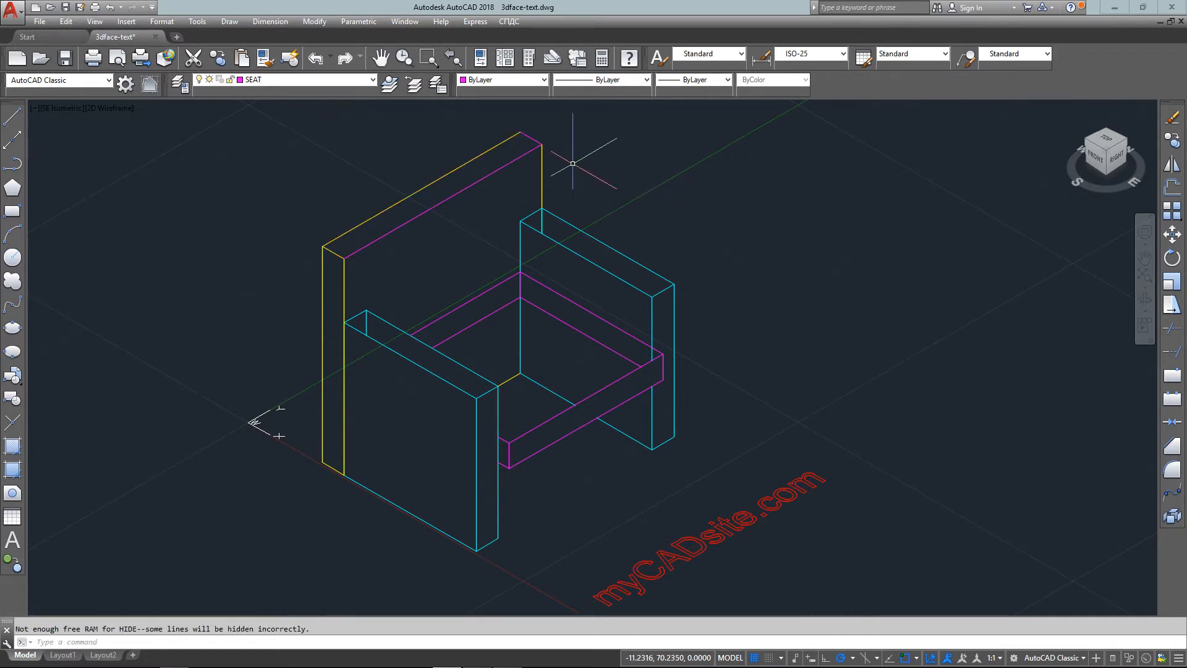
pyautogui.moveTo(606, 135)
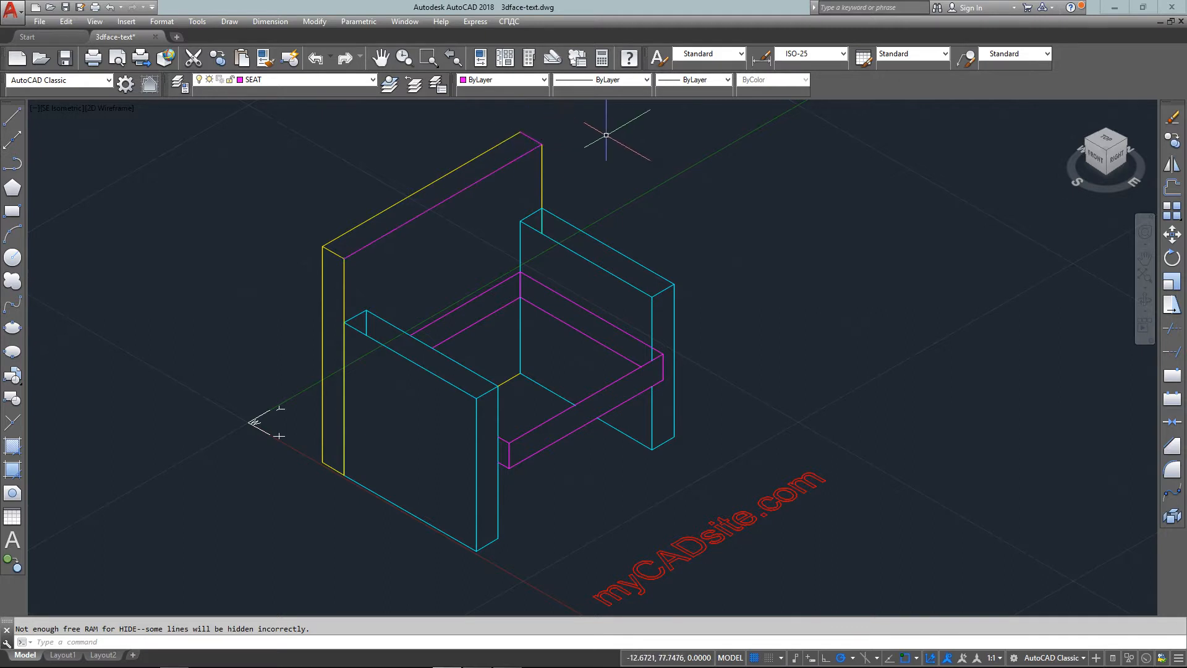
pyautogui.moveTo(594, 151)
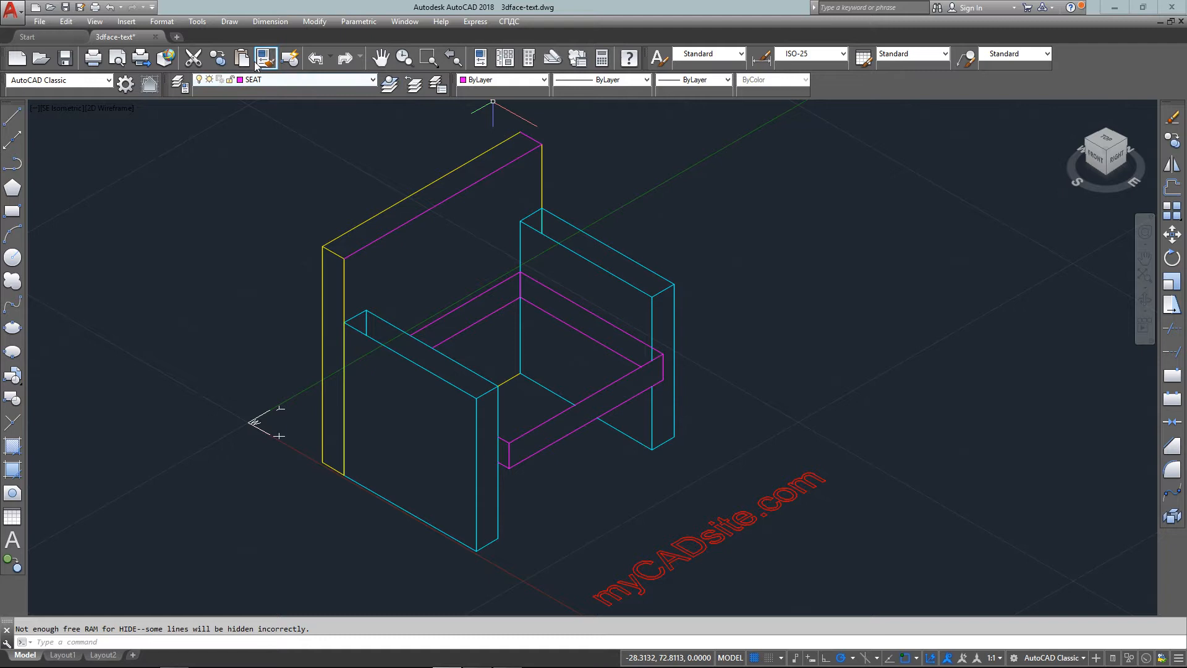
# - Snap a corner of the 3D face onto the backrest top
pyautogui.click(266, 58)
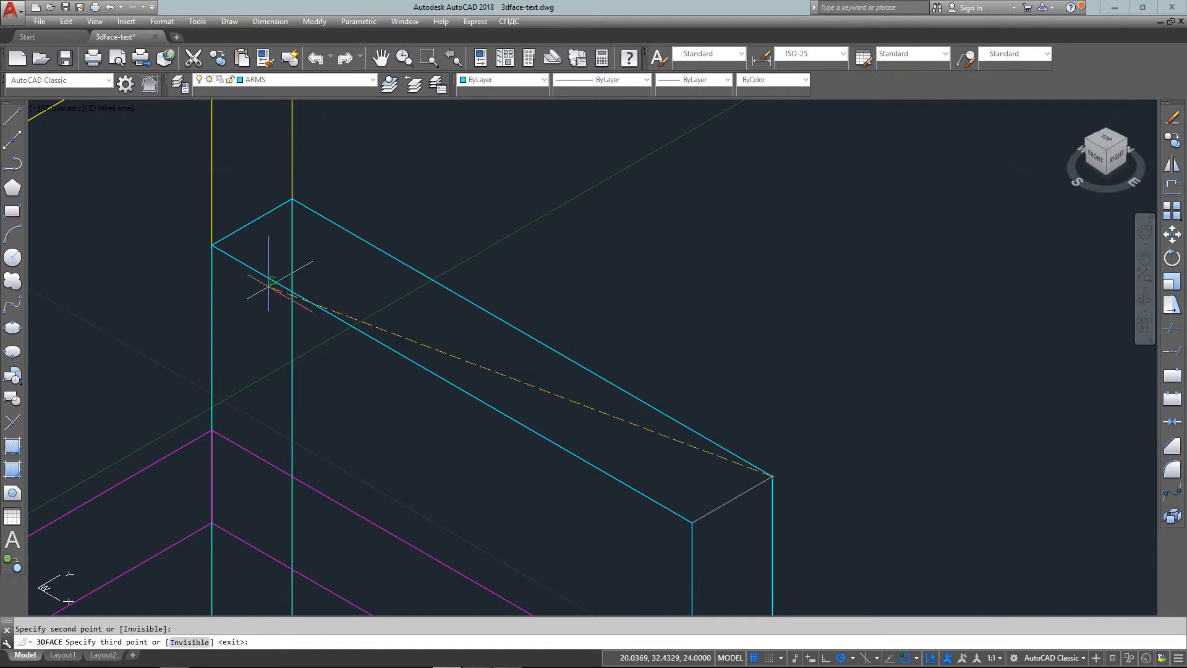
# - Place the last armrest-top corner to finish its 3D face, then begin copying it
pyautogui.click(212, 244)
pyautogui.write('cp')
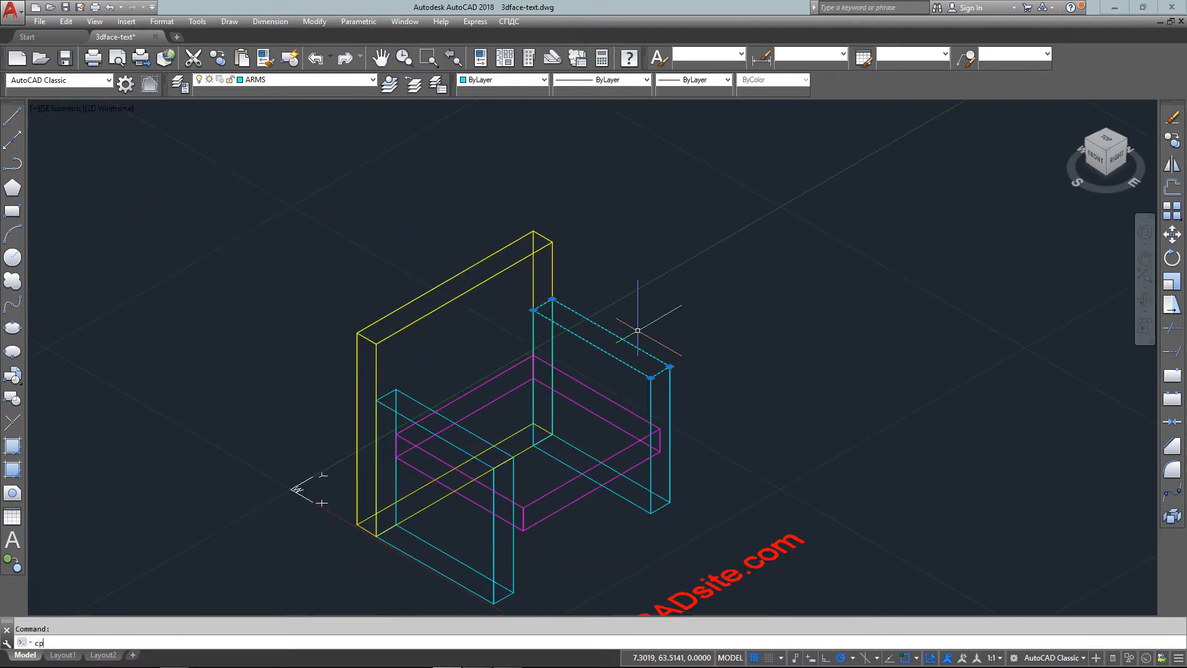
pyautogui.press('enter')
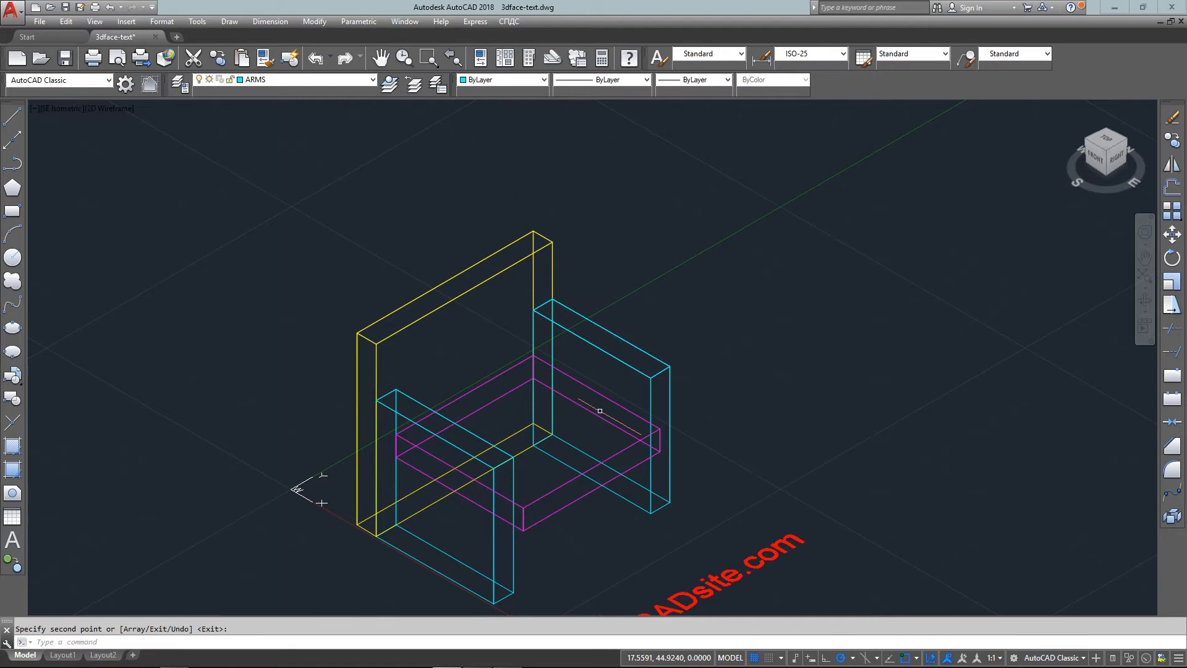
pyautogui.moveTo(731, 388)
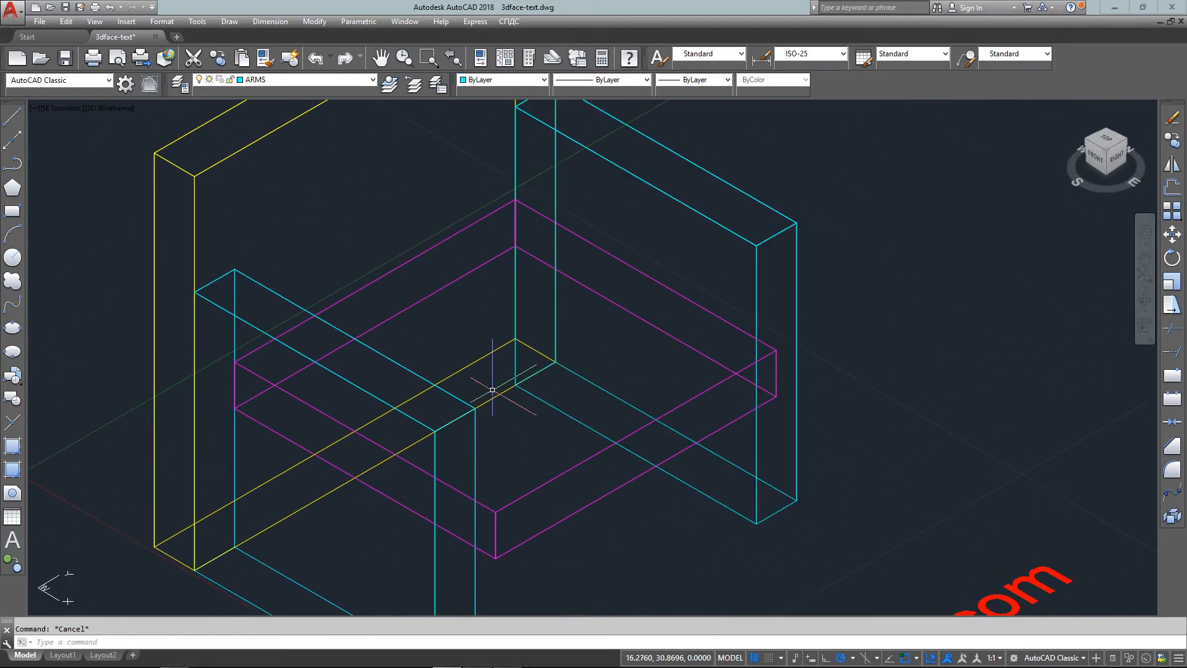
# - Draw a 3DFACE across the seat-top corners and match the seat's properties onto it
pyautogui.write('3DFACE Specify first point or [Invisible]:')
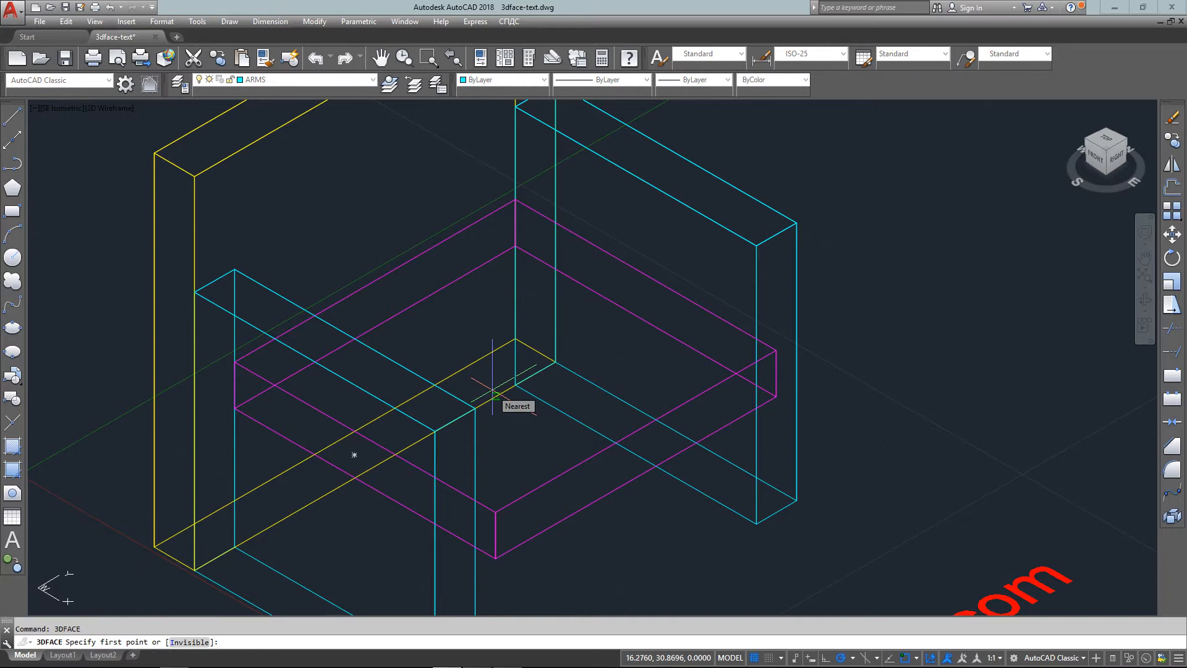
pyautogui.moveTo(494, 513)
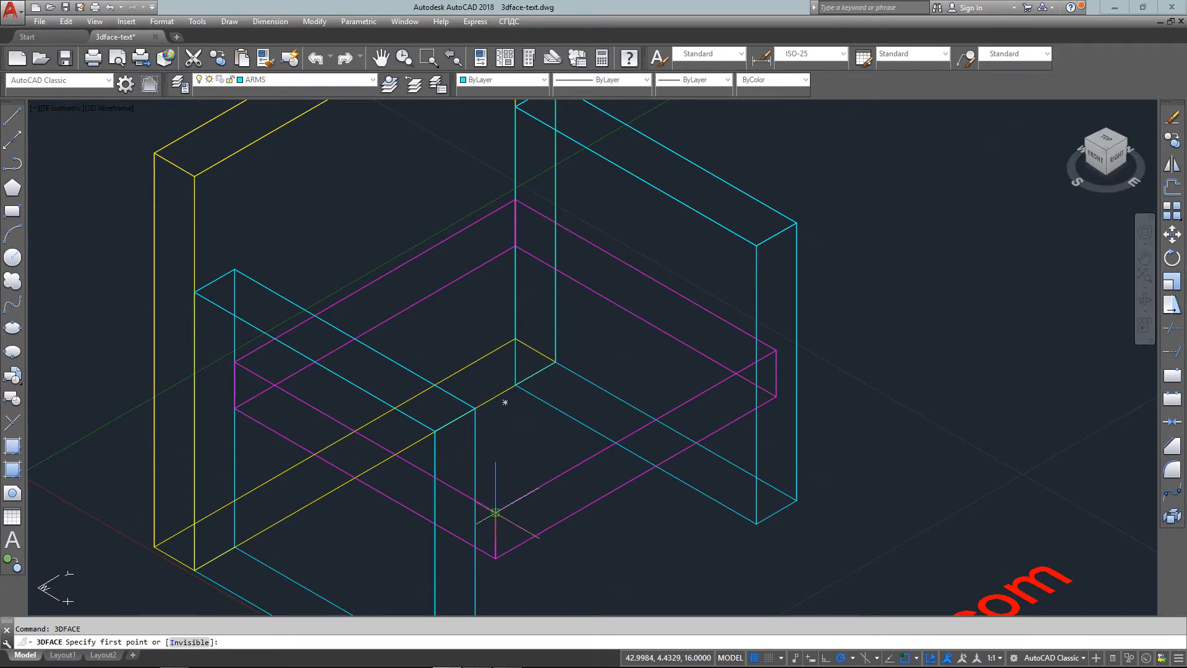
pyautogui.click(515, 198)
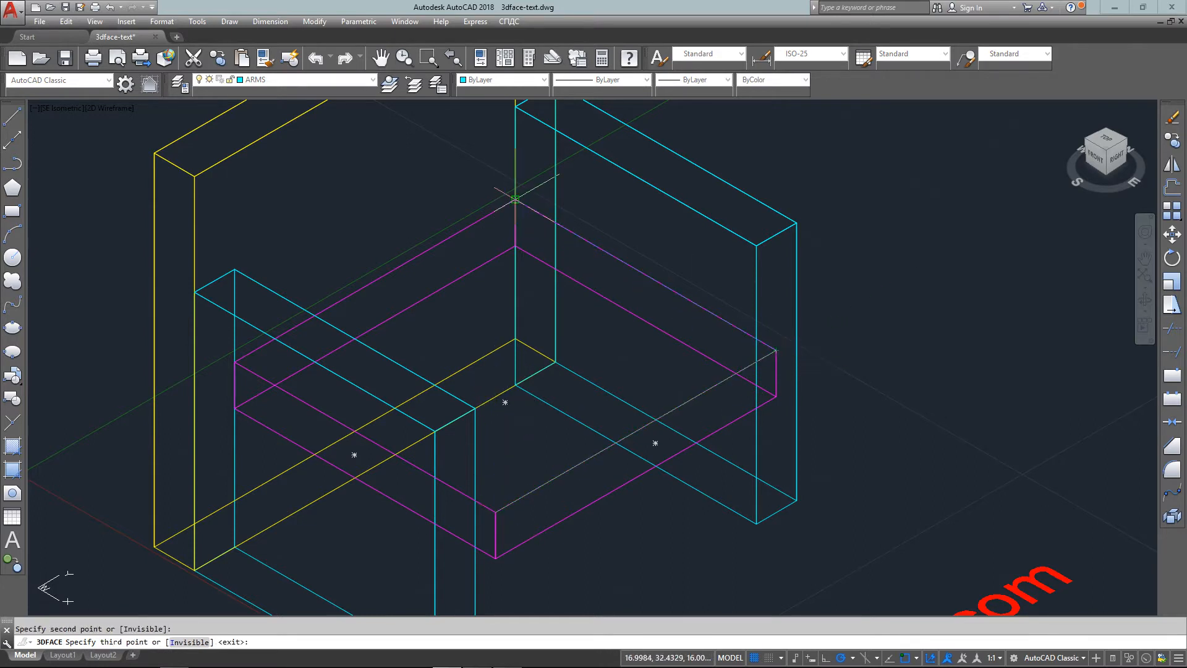
pyautogui.click(239, 357)
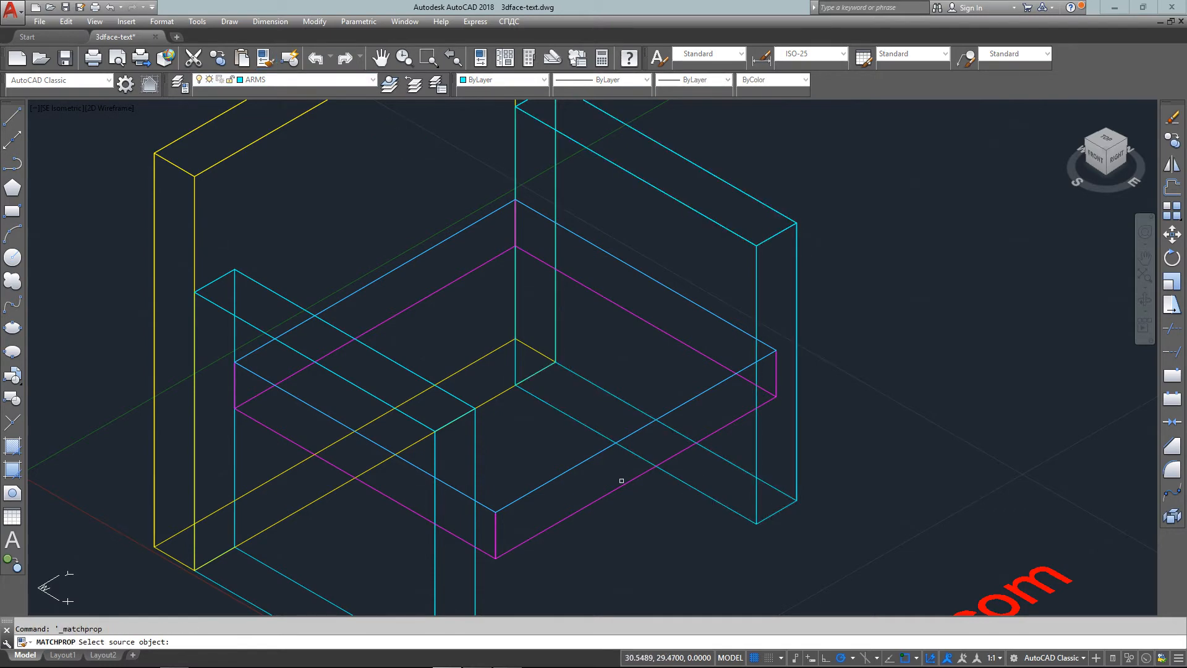
pyautogui.click(621, 481)
pyautogui.write('e')
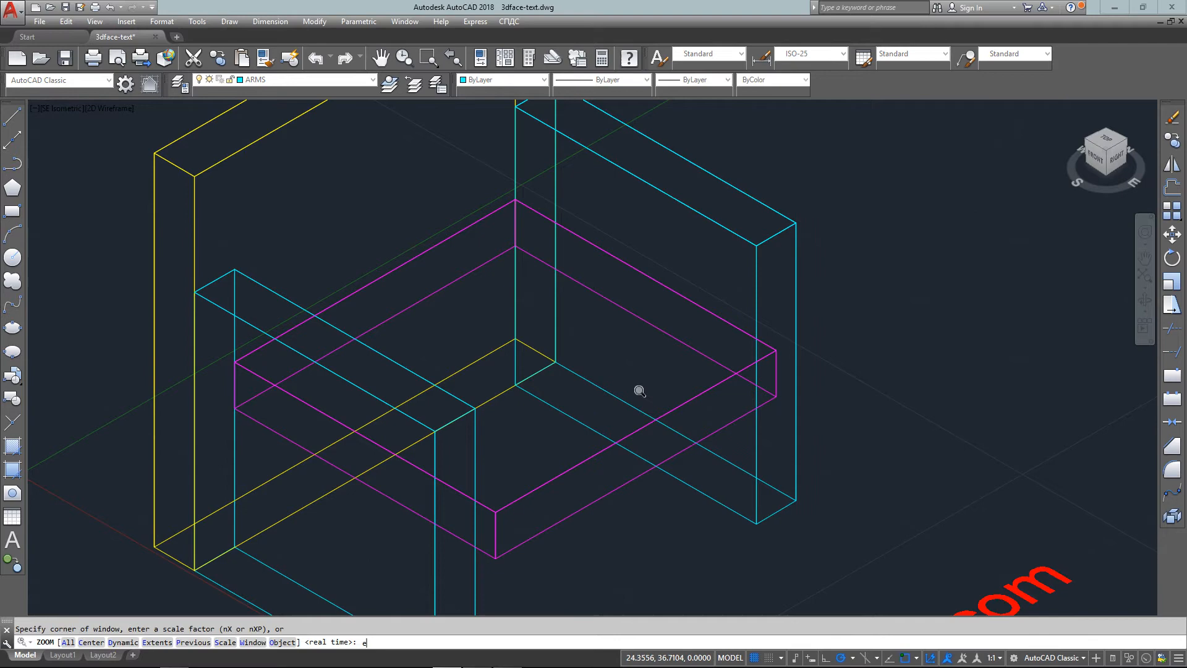
# - Zoom to extents to show the capped chair and myCADsite.com text together
pyautogui.press('Enter')
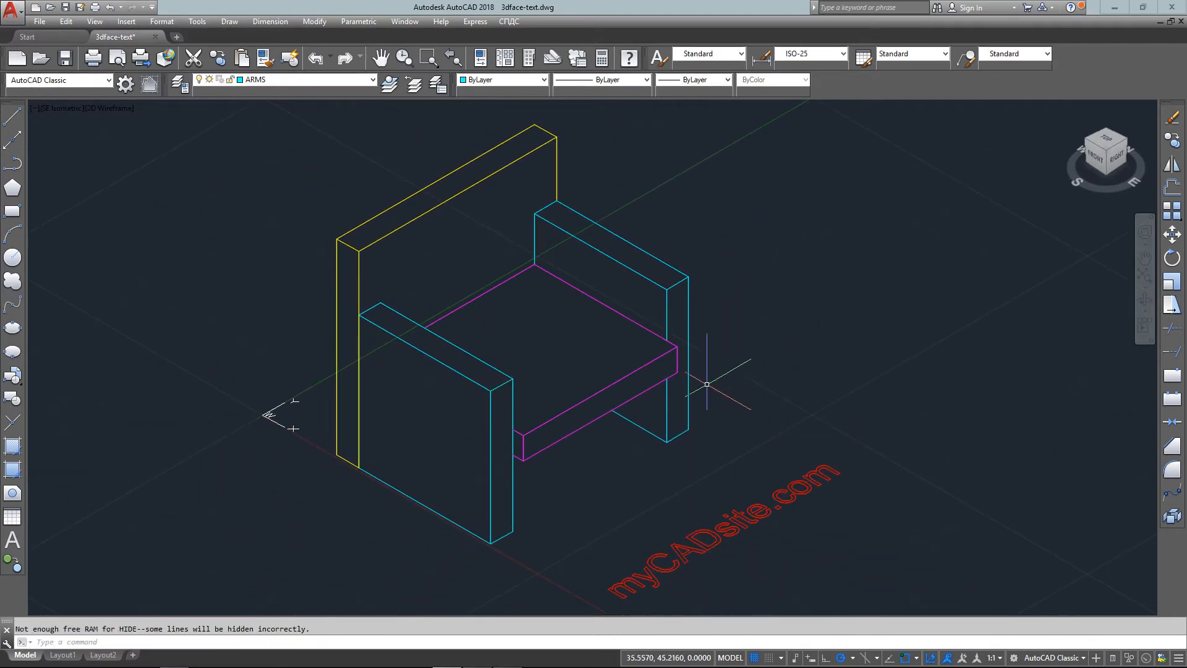
pyautogui.moveTo(481, 452)
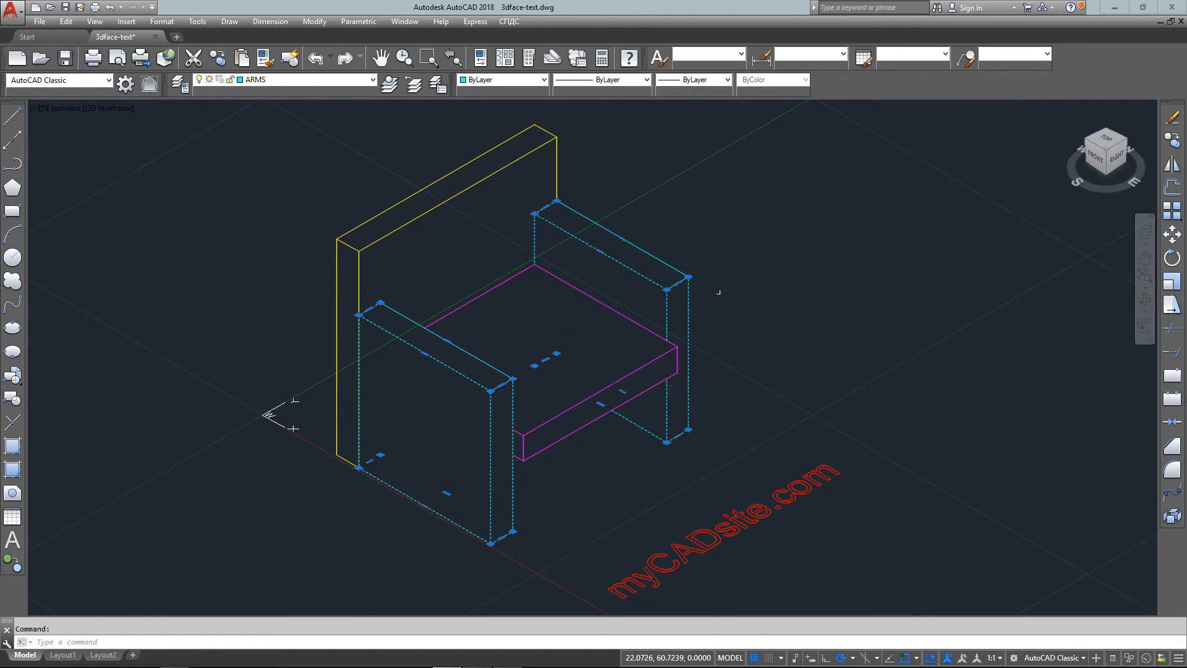
pyautogui.moveTo(732, 306)
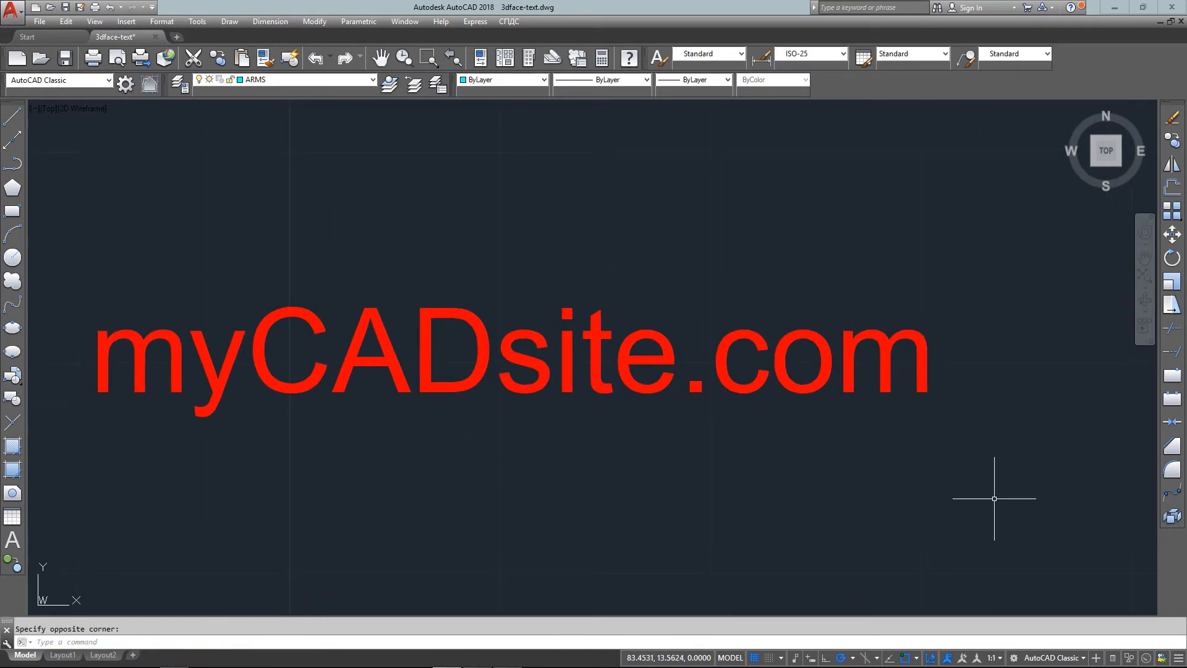
pyautogui.moveTo(469, 146)
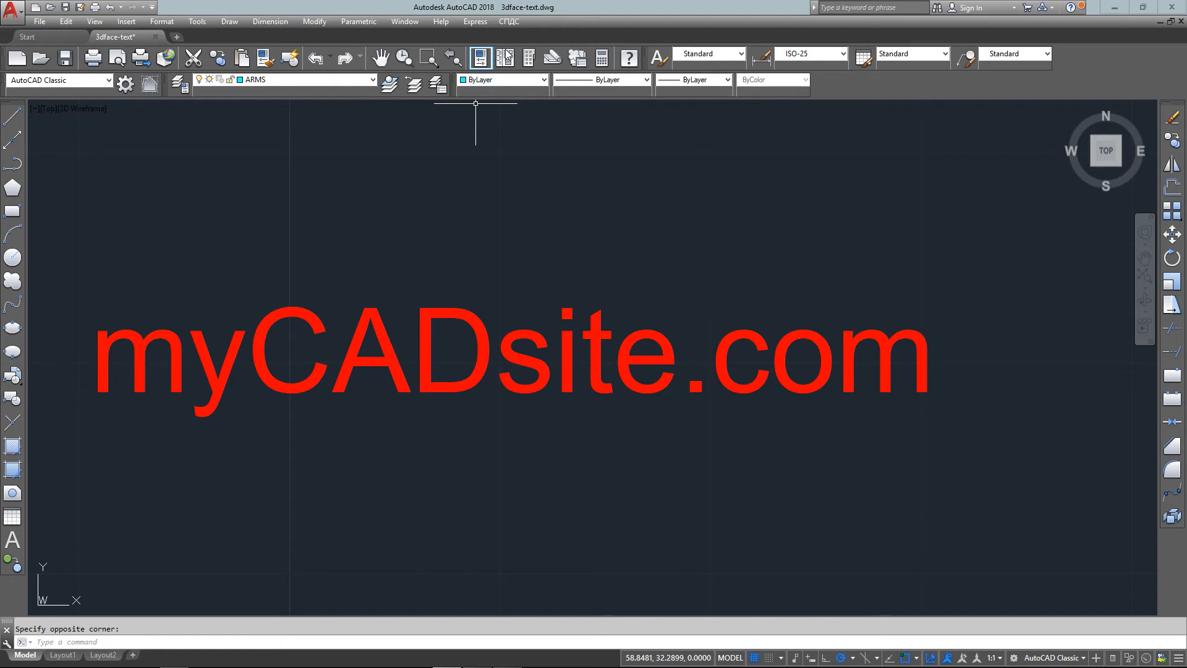
# - Explode the myCADsite.com text into outline lines with Express Tools Explode Text
pyautogui.click(475, 21)
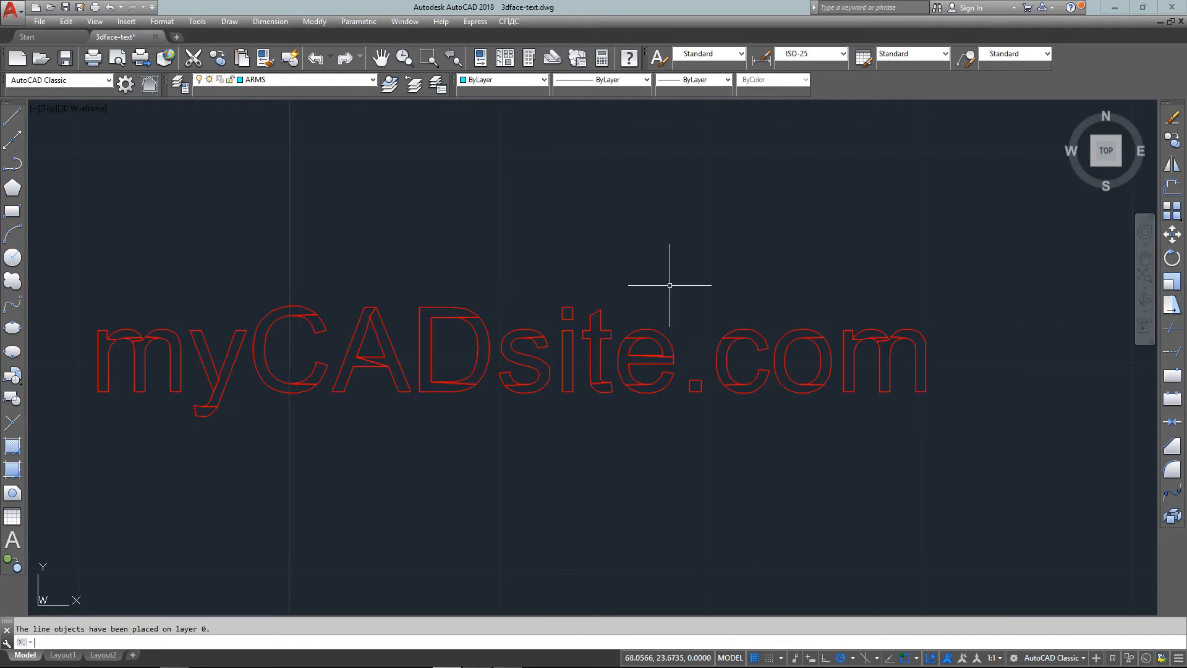
pyautogui.moveTo(662, 290)
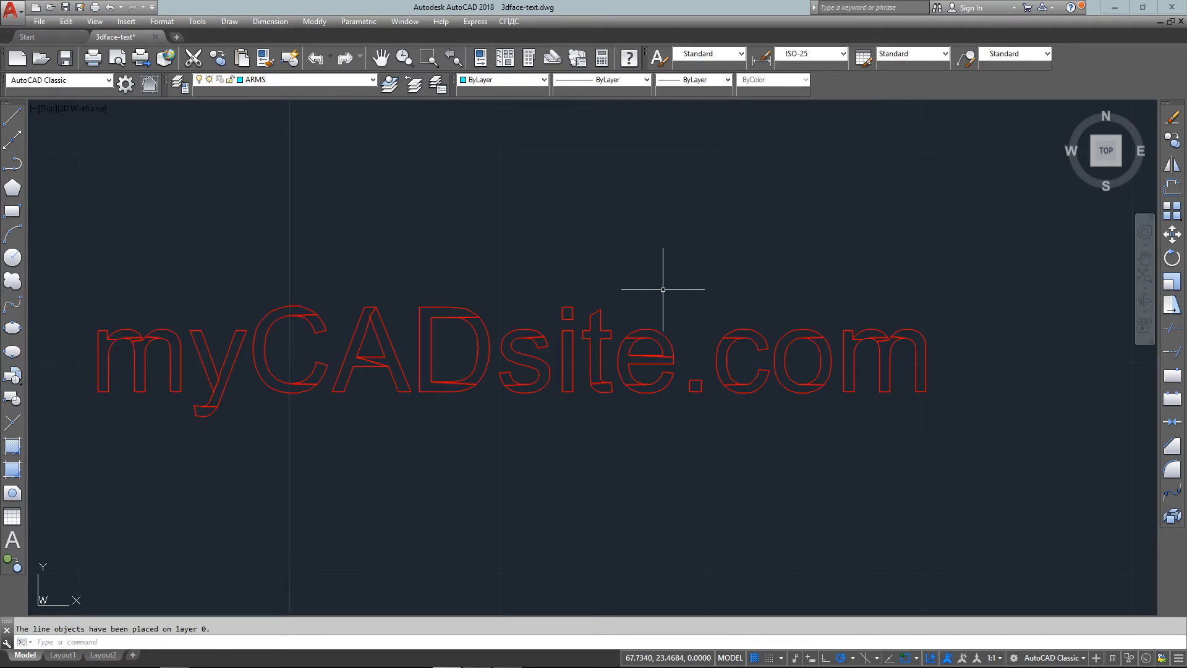
pyautogui.moveTo(619, 248)
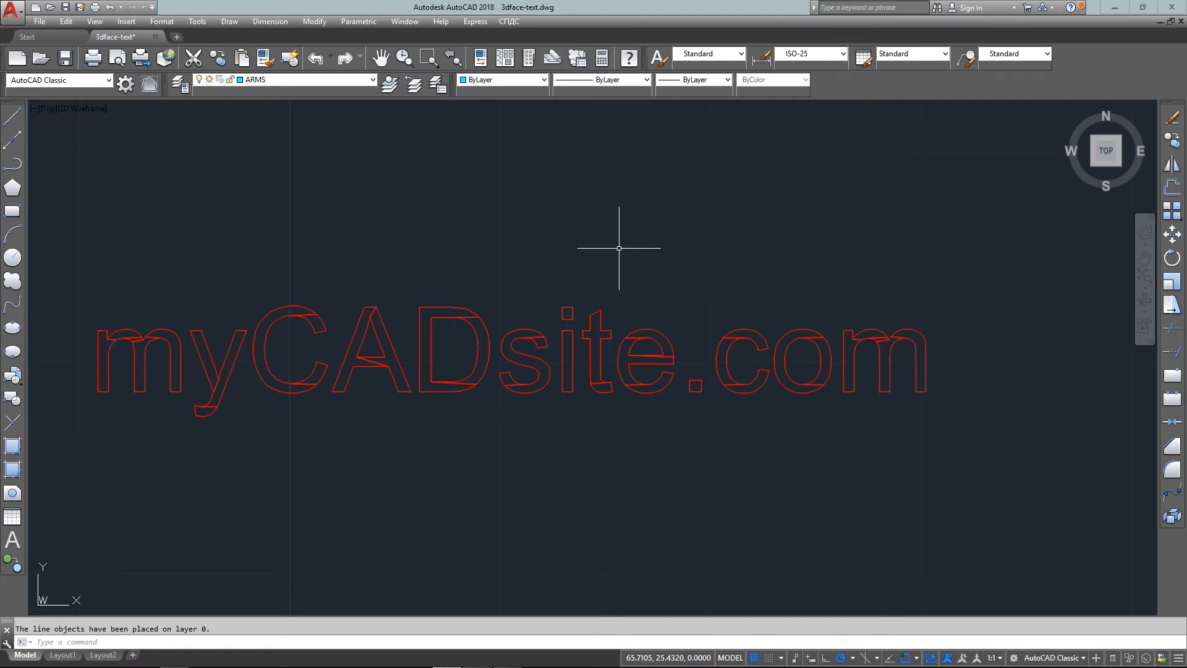
pyautogui.moveTo(209, 341)
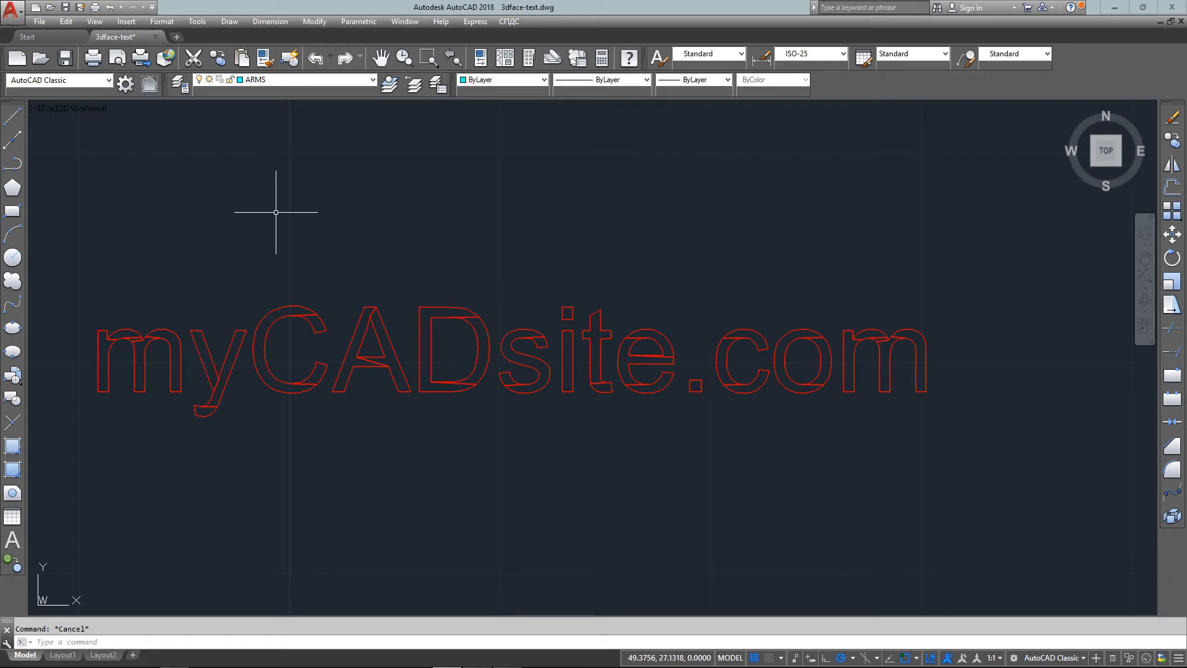
# - Convert the exploded letter lines into regions and select them for union
pyautogui.write('REGION')
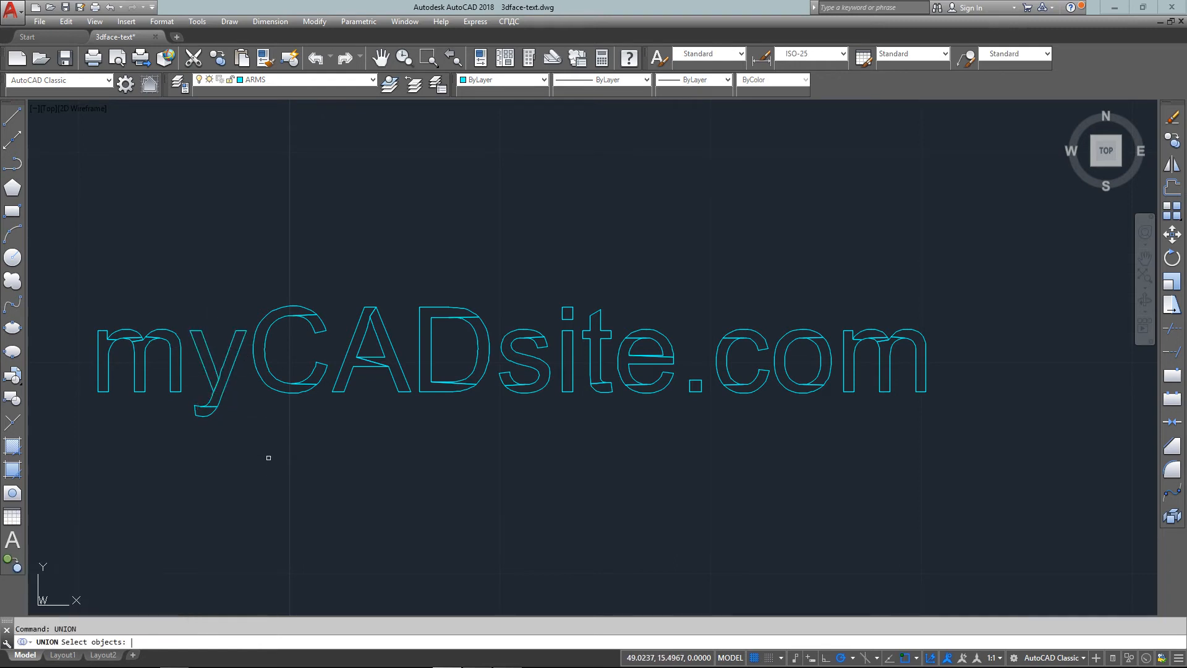
pyautogui.click(843, 432)
pyautogui.write('3')
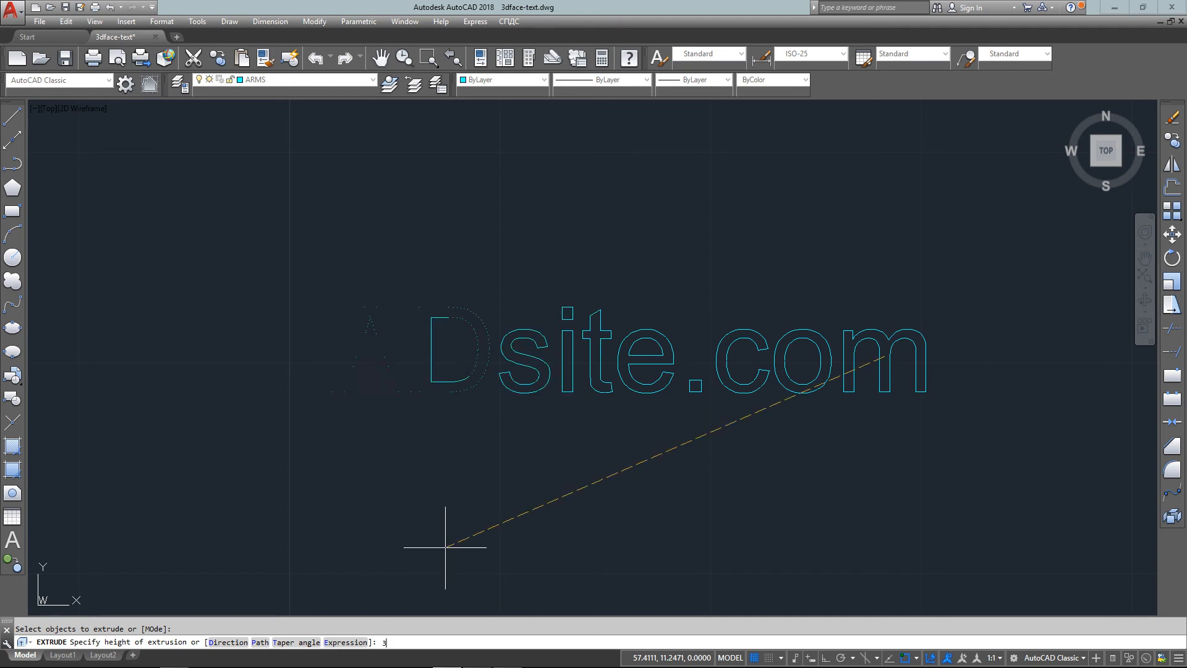
# - Extrude the myCADsite.com letter regions to a height of 3
pyautogui.press('enter')
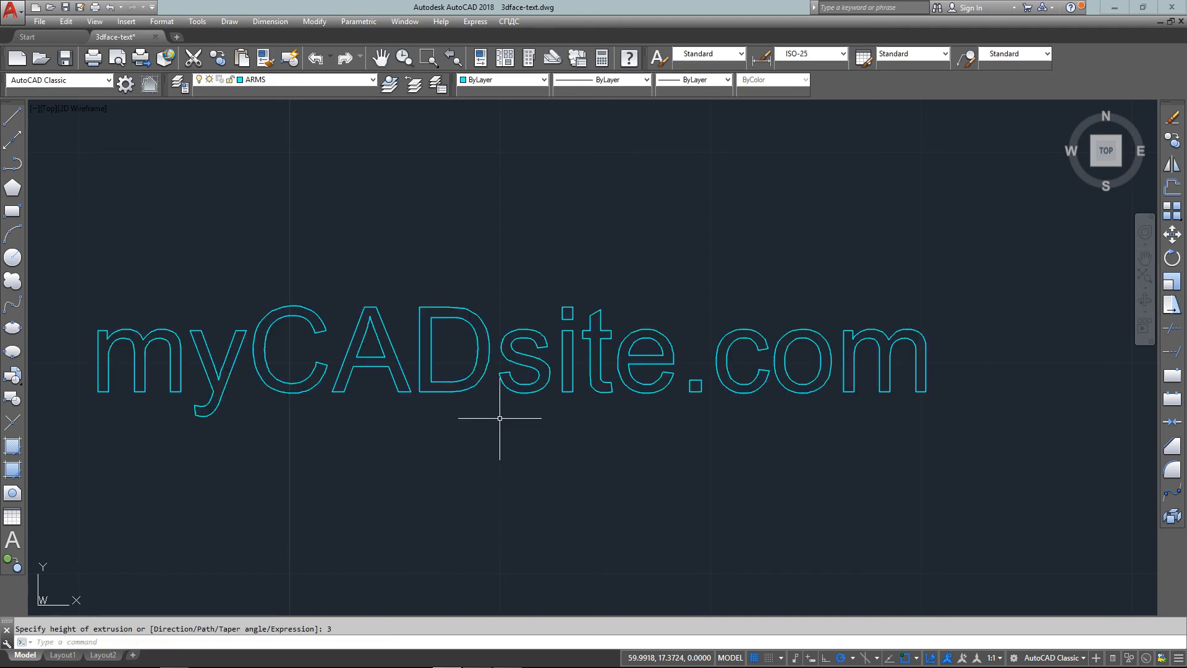
pyautogui.write('3d')
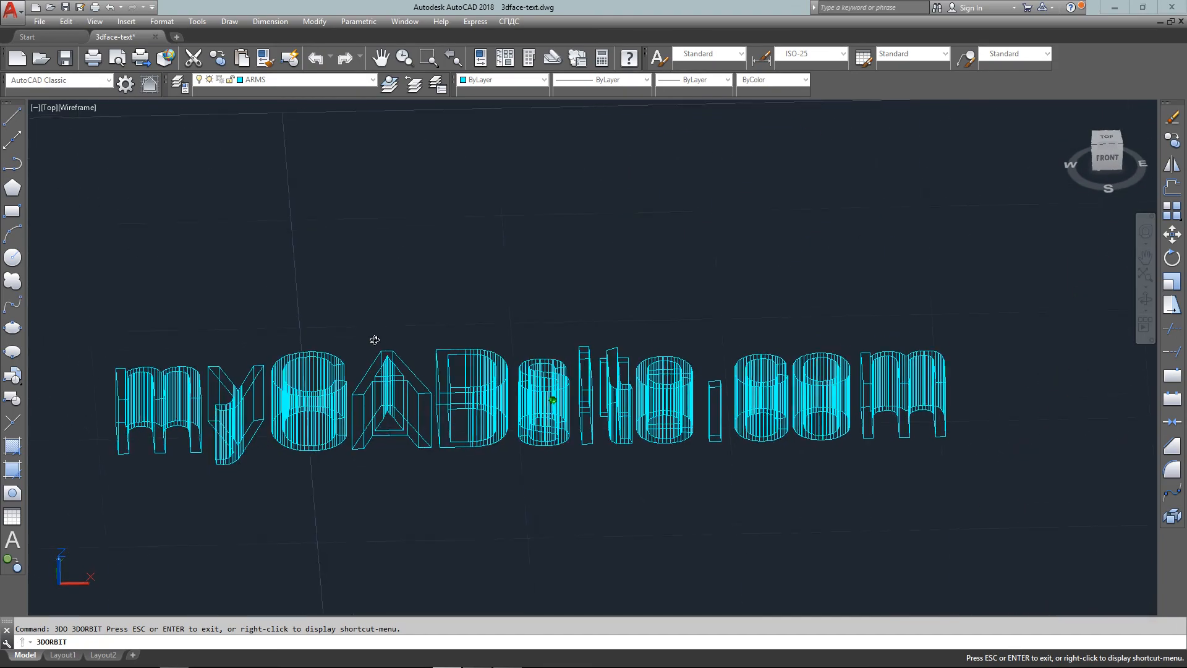
# - Orbit to a lower, angled view showing the letters' depth, then exit orbit
pyautogui.moveTo(375, 340); pyautogui.dragTo(441, 366)
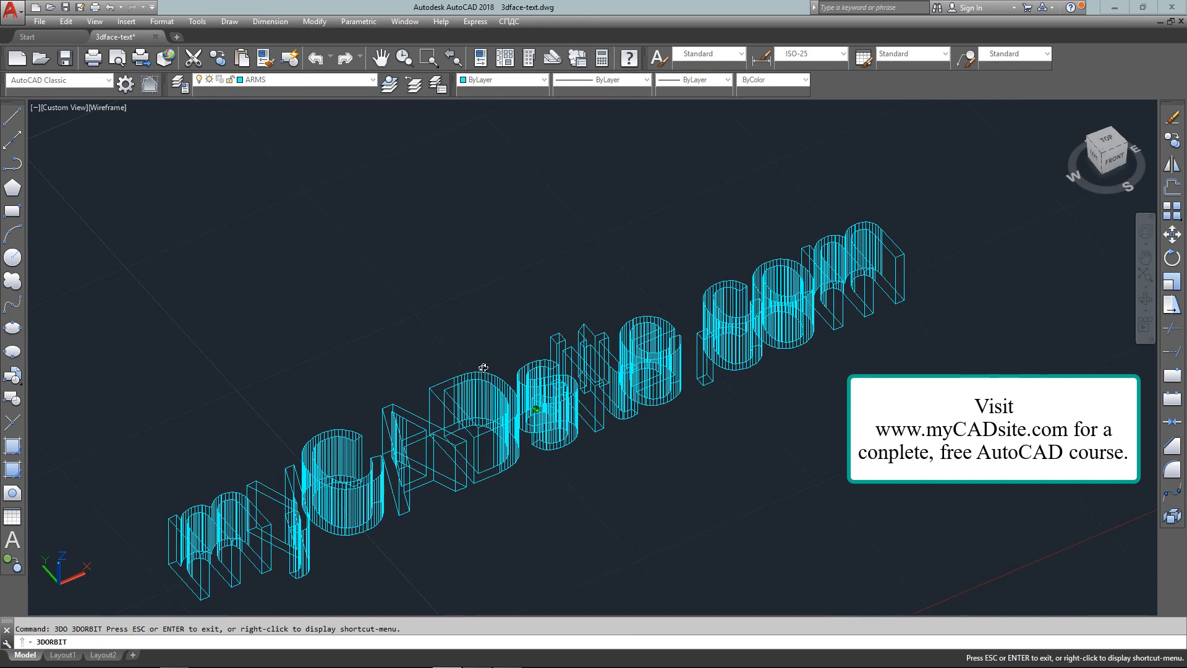
pyautogui.moveTo(483, 367); pyautogui.dragTo(445, 364)
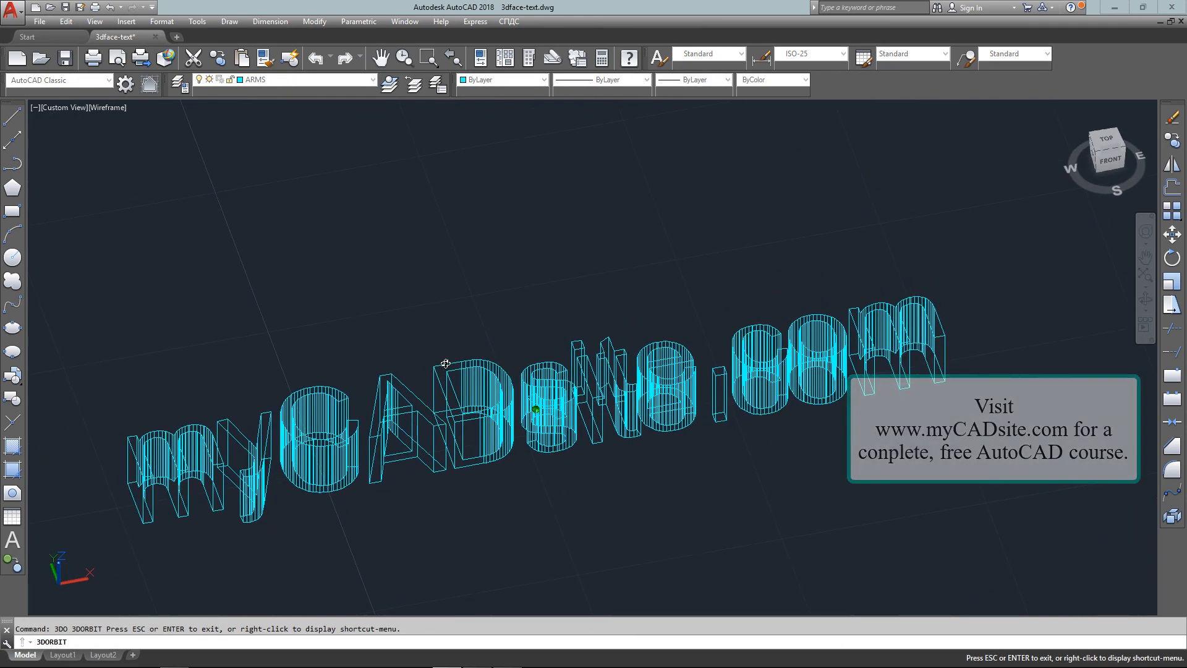
pyautogui.press('Escape')
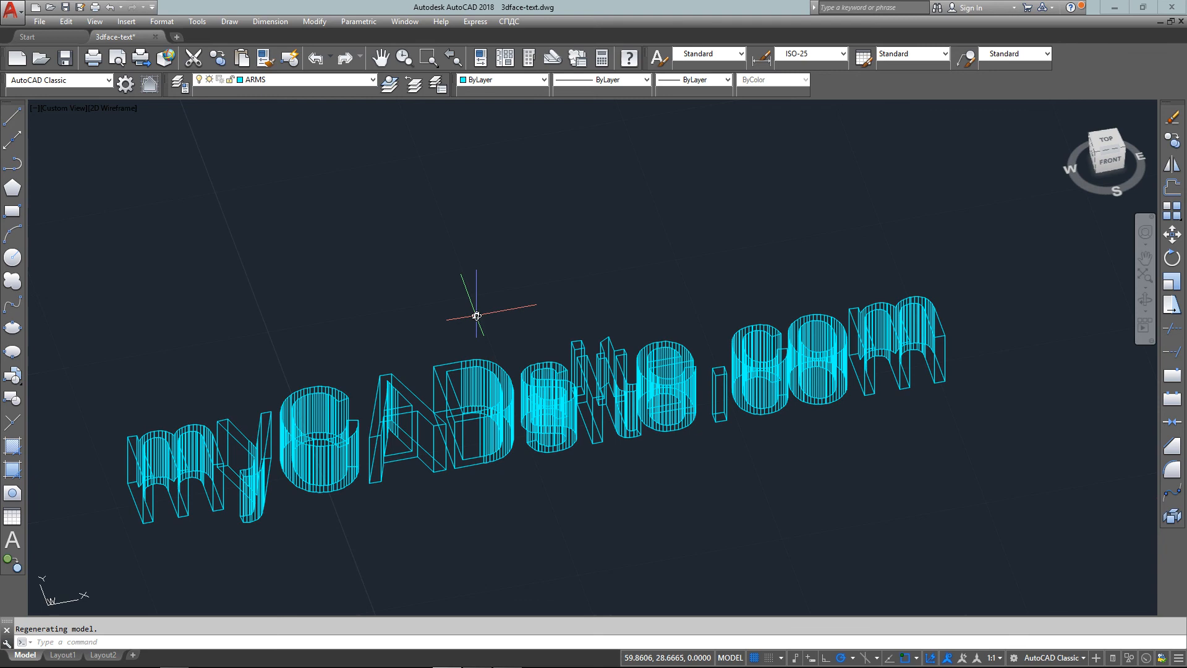